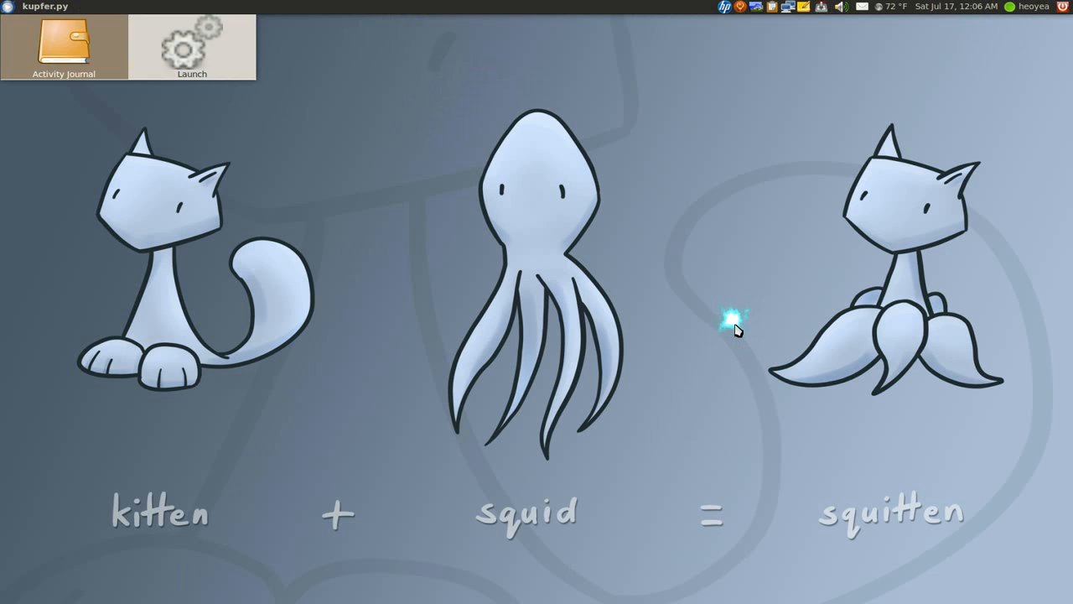
# Launch Activity Journal from the Kupfer launcher to show Thursday through Saturday.
pyautogui.click(64, 46)
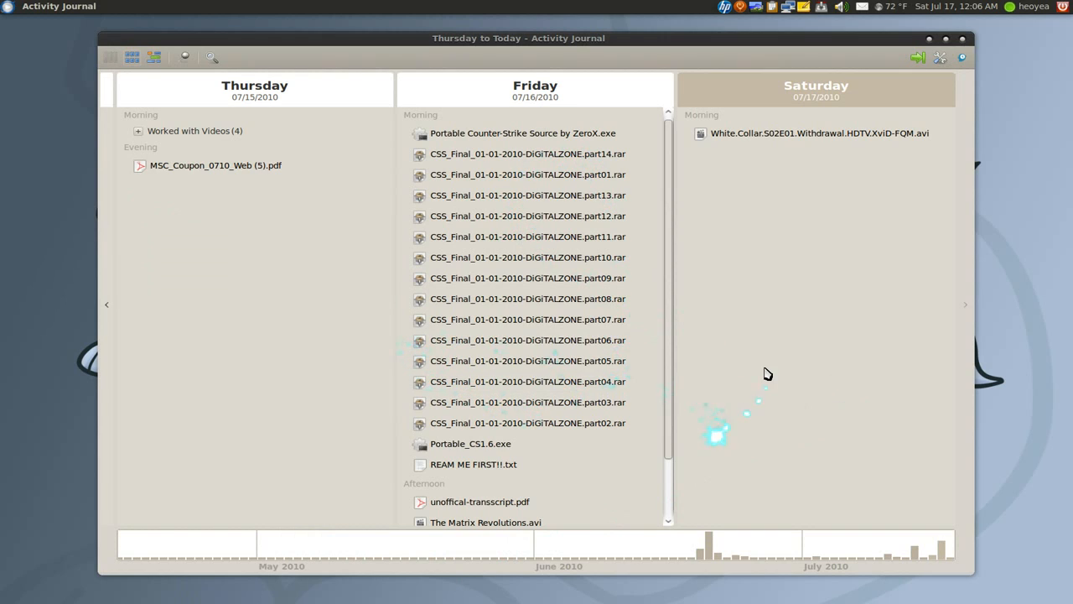
pyautogui.moveTo(767, 370)
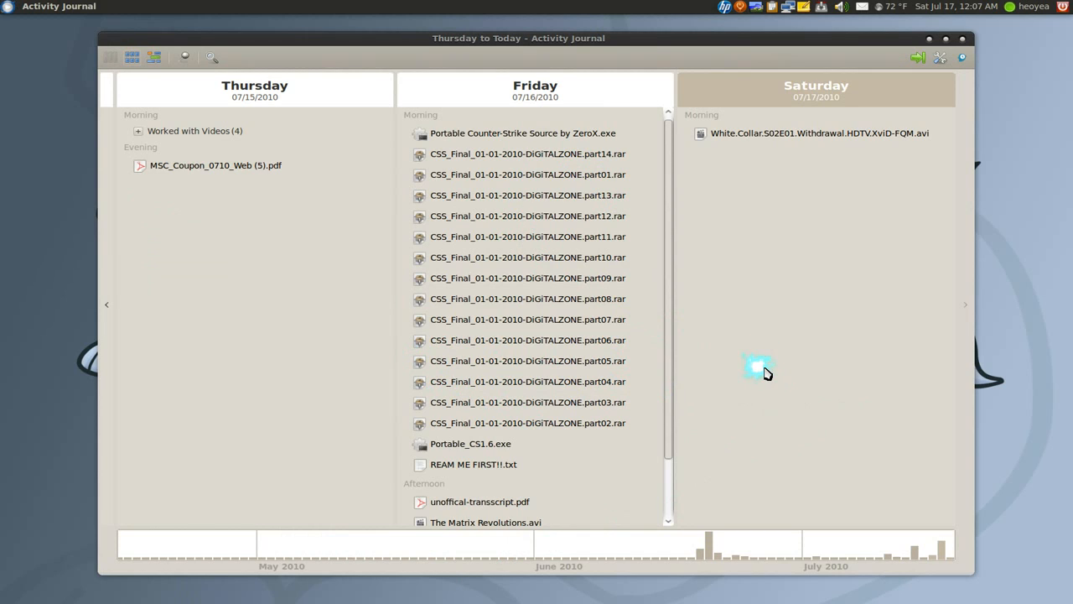
pyautogui.moveTo(761, 372)
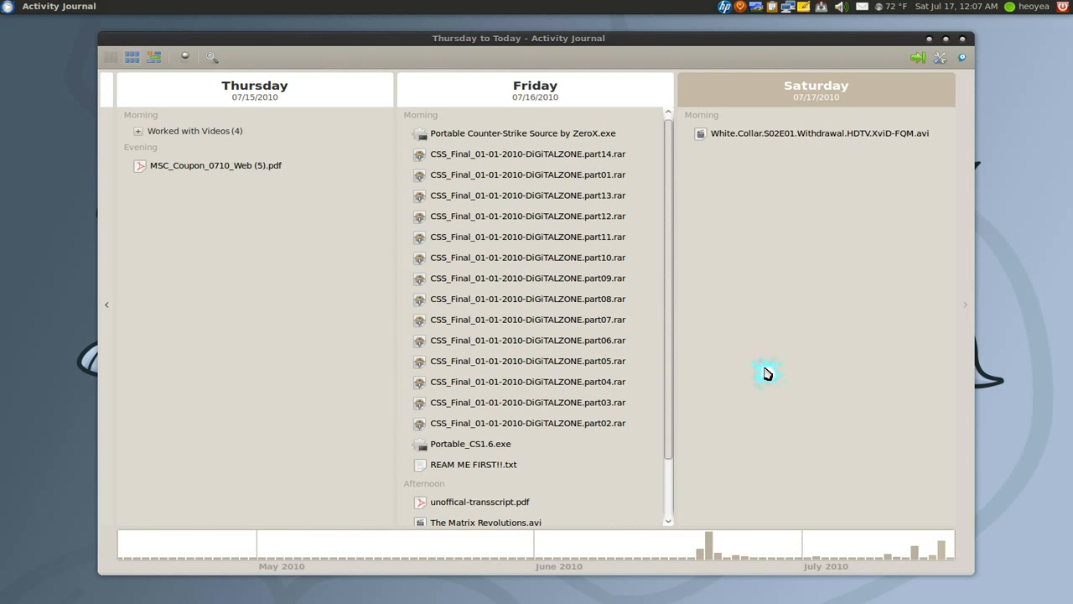
pyautogui.moveTo(767, 373)
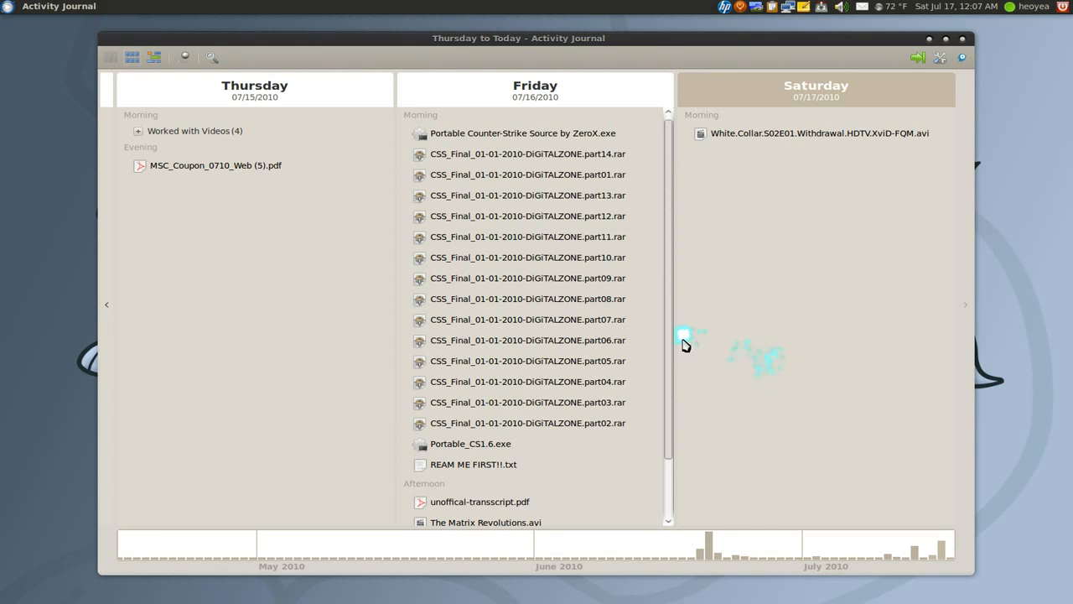
pyautogui.moveTo(356, 260)
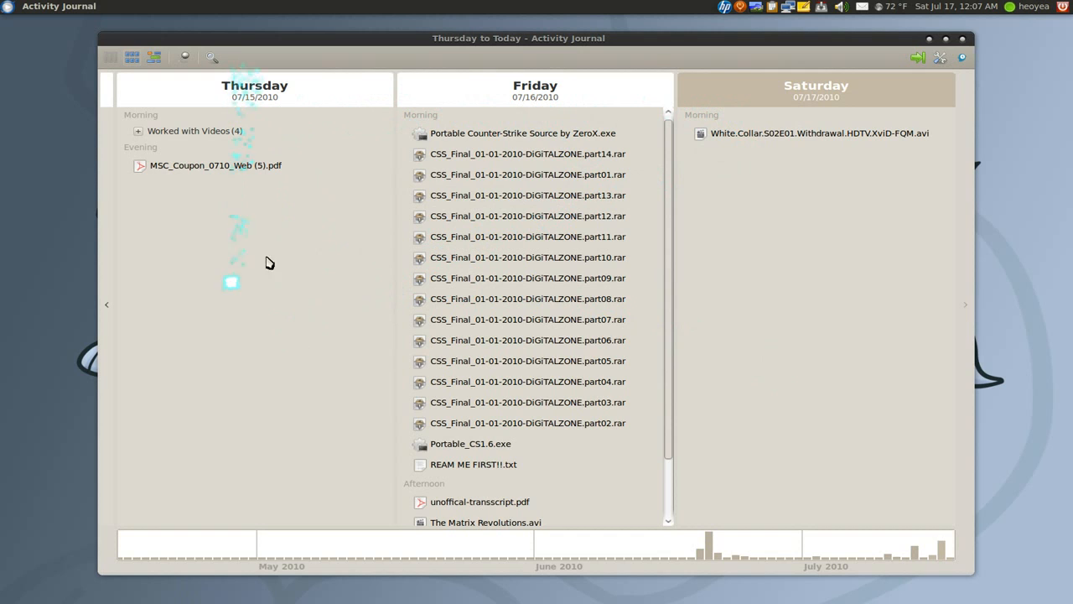
pyautogui.moveTo(839, 266)
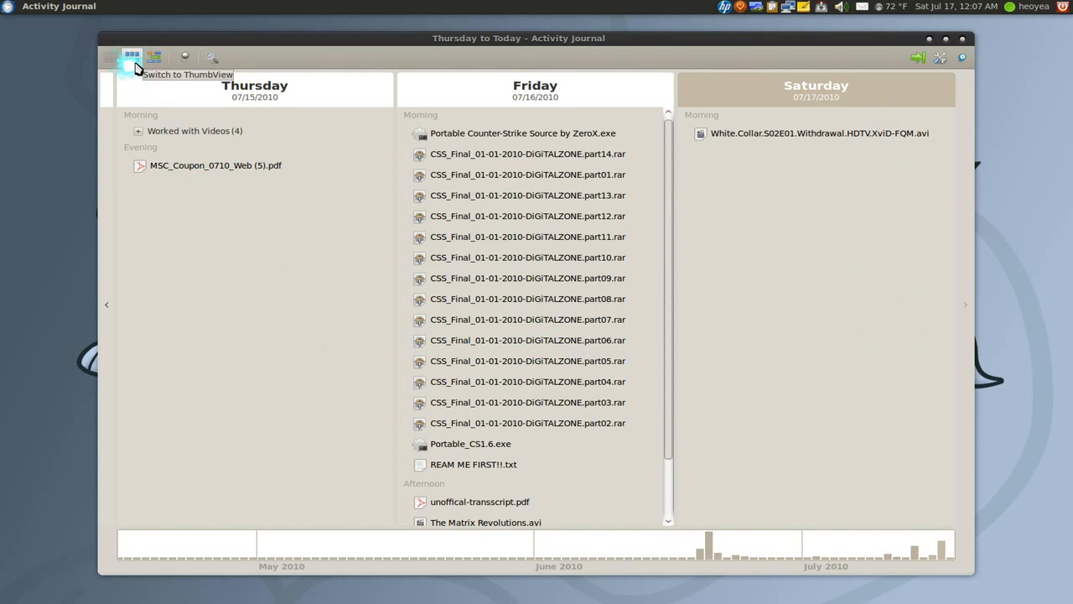
# Switch to the single-day timeline, view Friday, then return to Saturday.
pyautogui.click(154, 57)
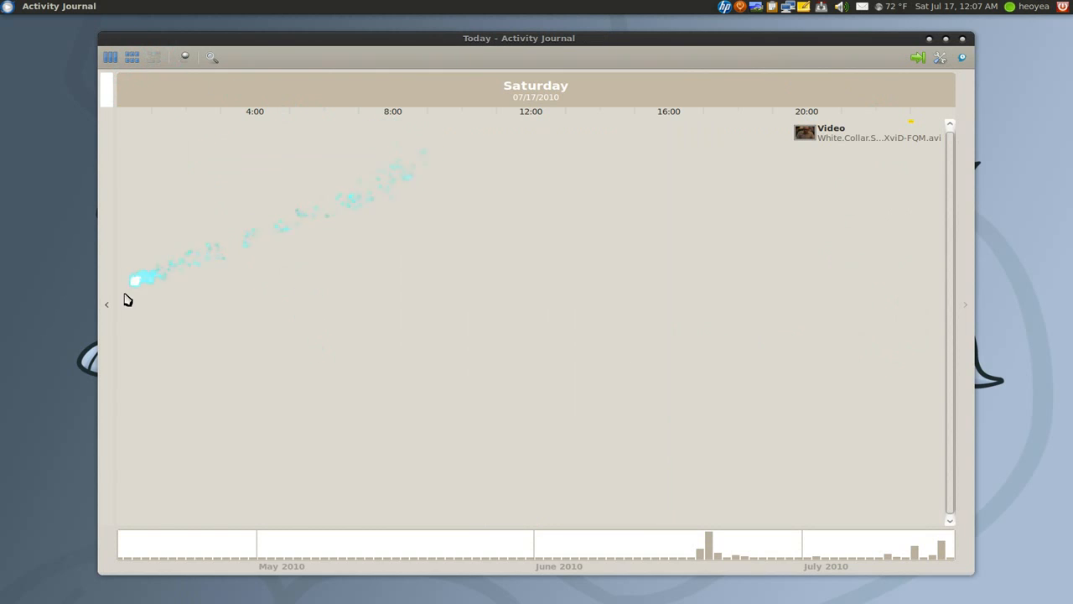
pyautogui.click(106, 304)
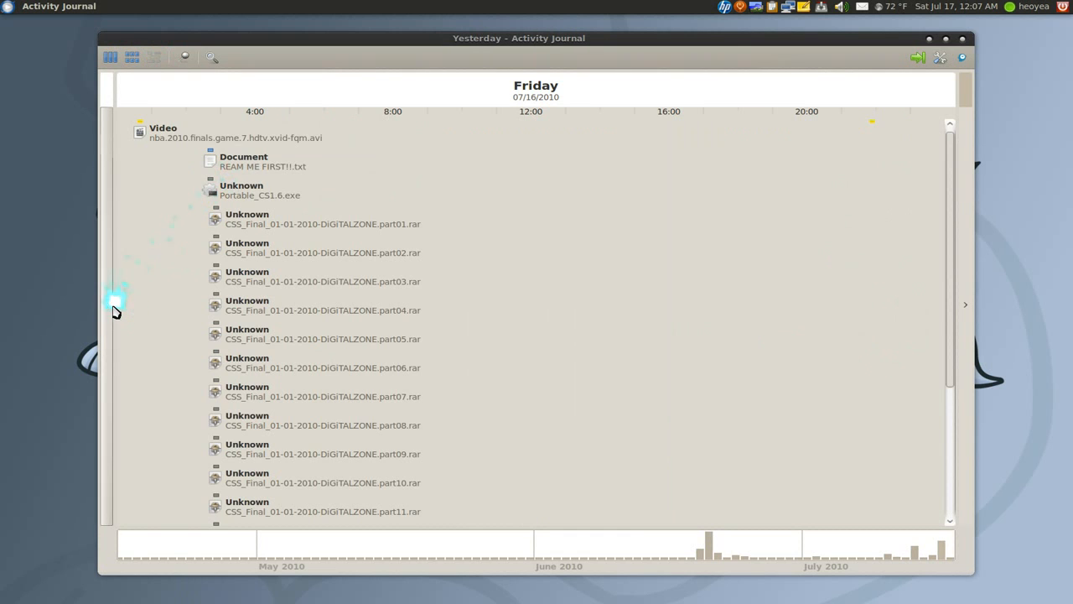
pyautogui.click(106, 304)
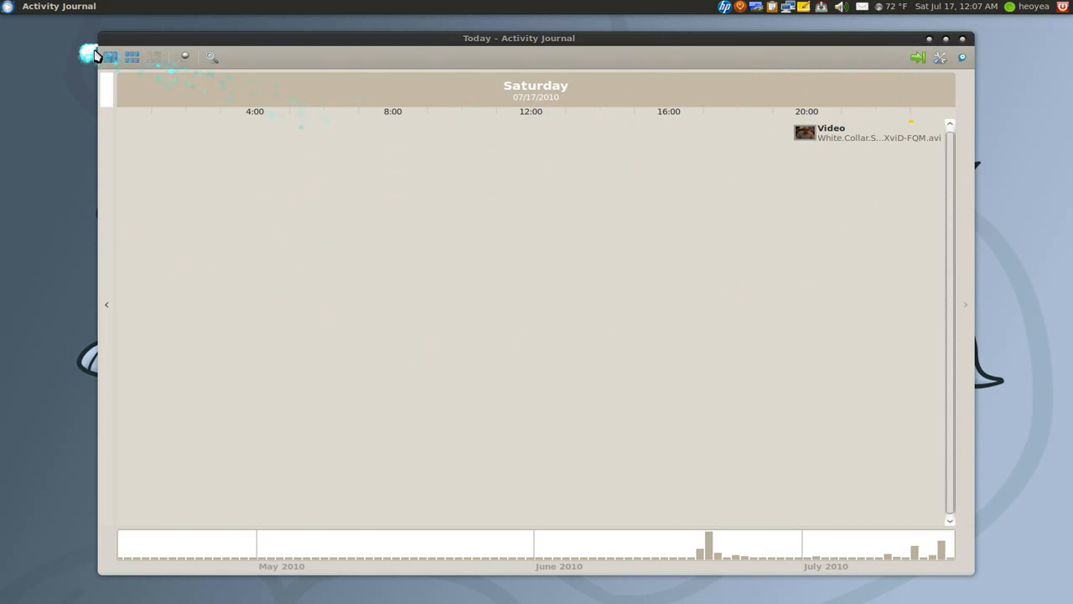
# Return to the multi-day overview and open Preferences showing the Plugins tab.
pyautogui.click(109, 57)
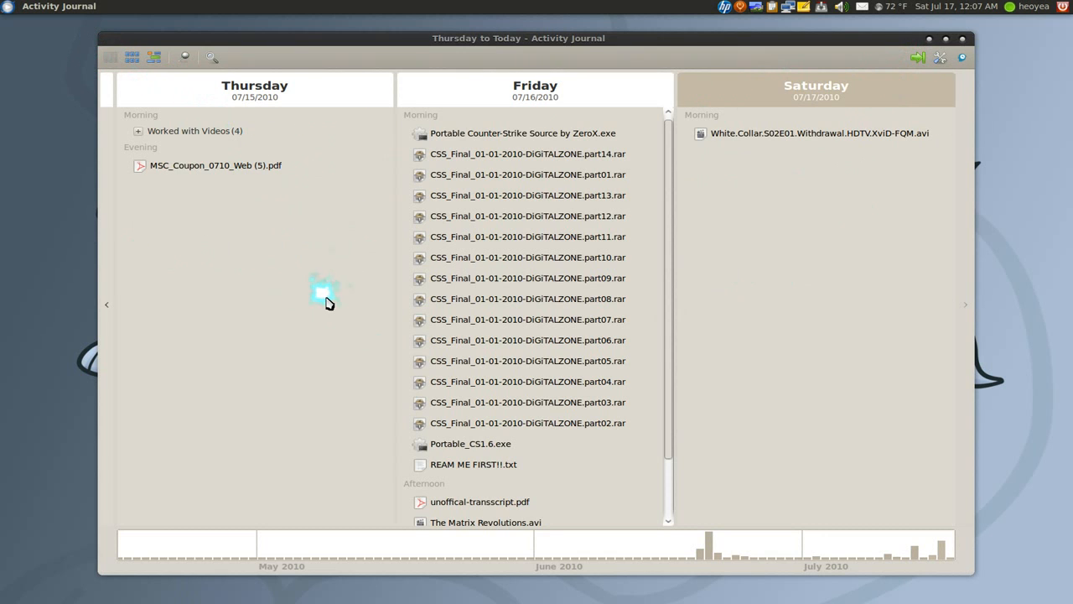
pyautogui.moveTo(700, 557)
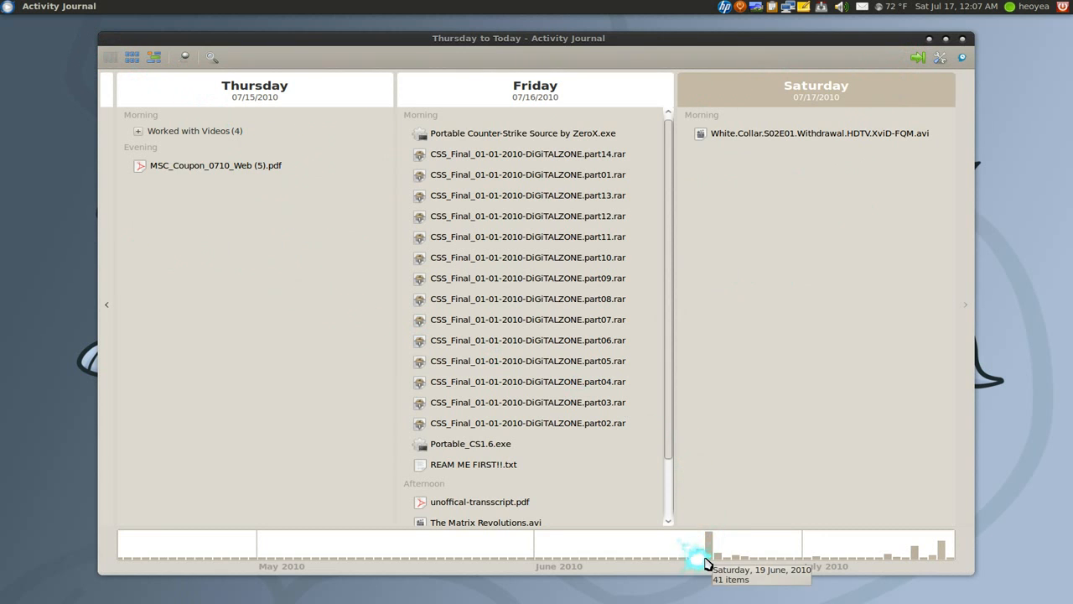
pyautogui.moveTo(708, 558)
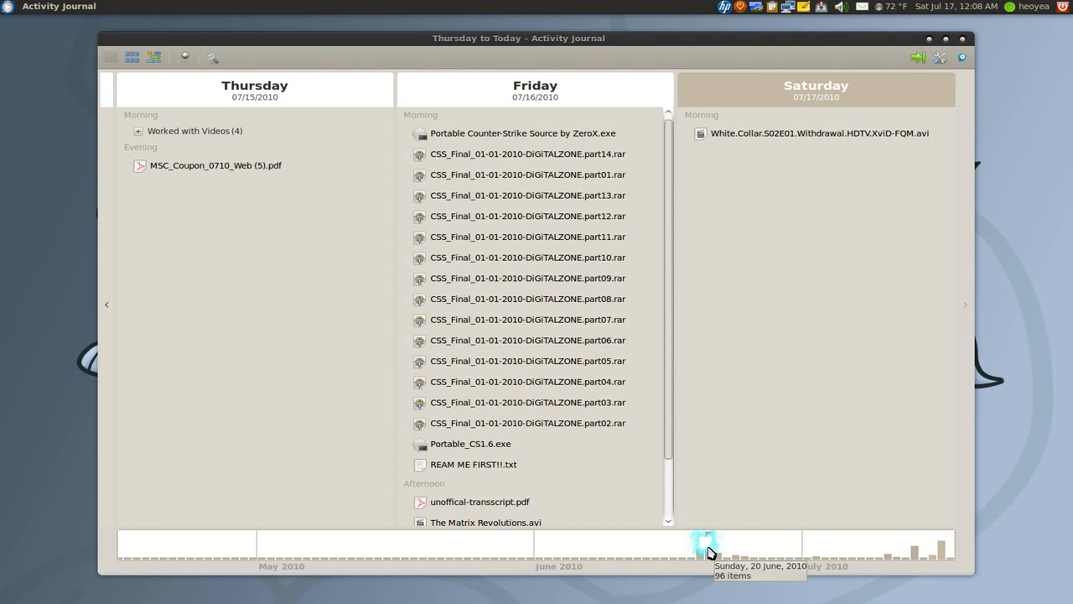
pyautogui.click(707, 545)
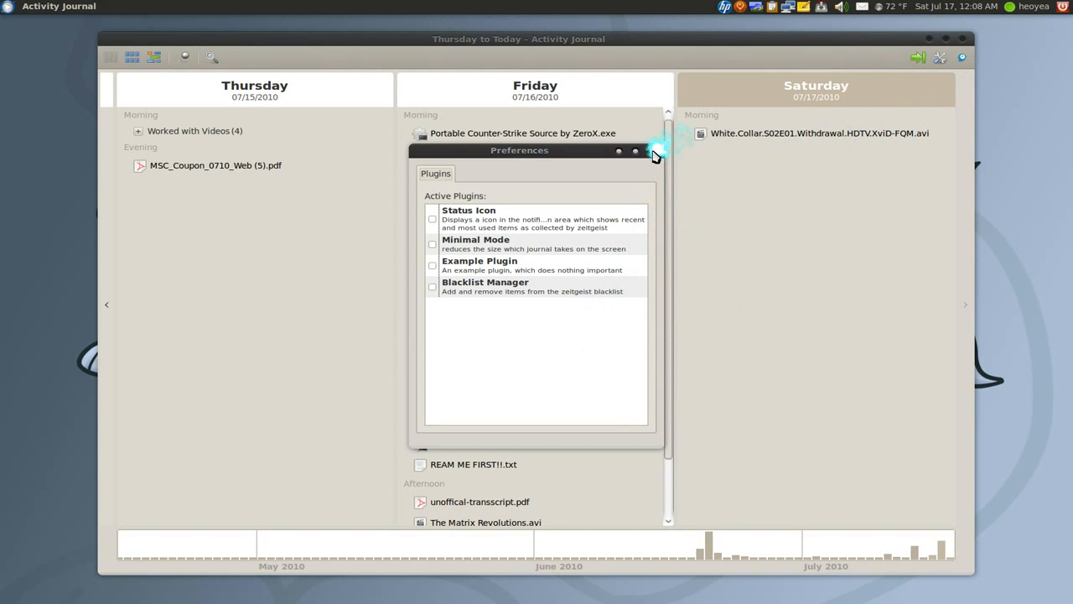
pyautogui.click(636, 151)
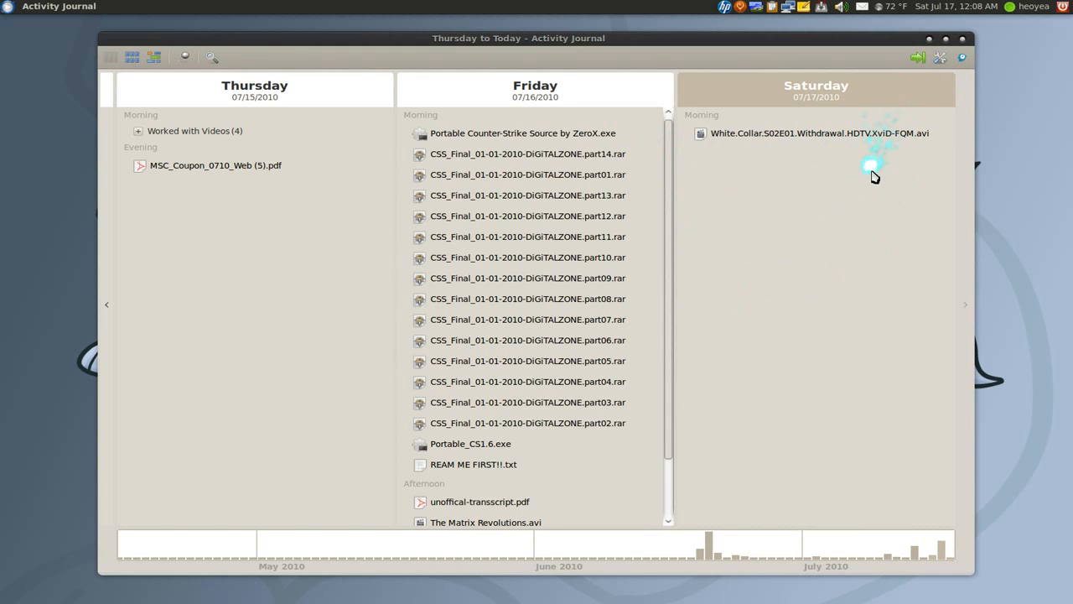
pyautogui.moveTo(106, 304)
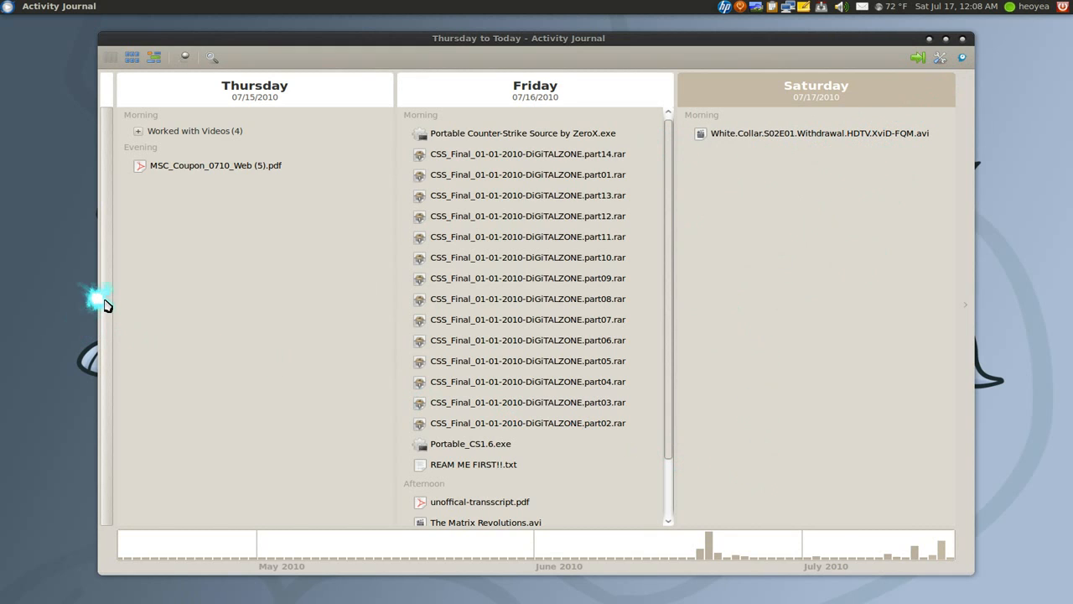
pyautogui.moveTo(107, 316)
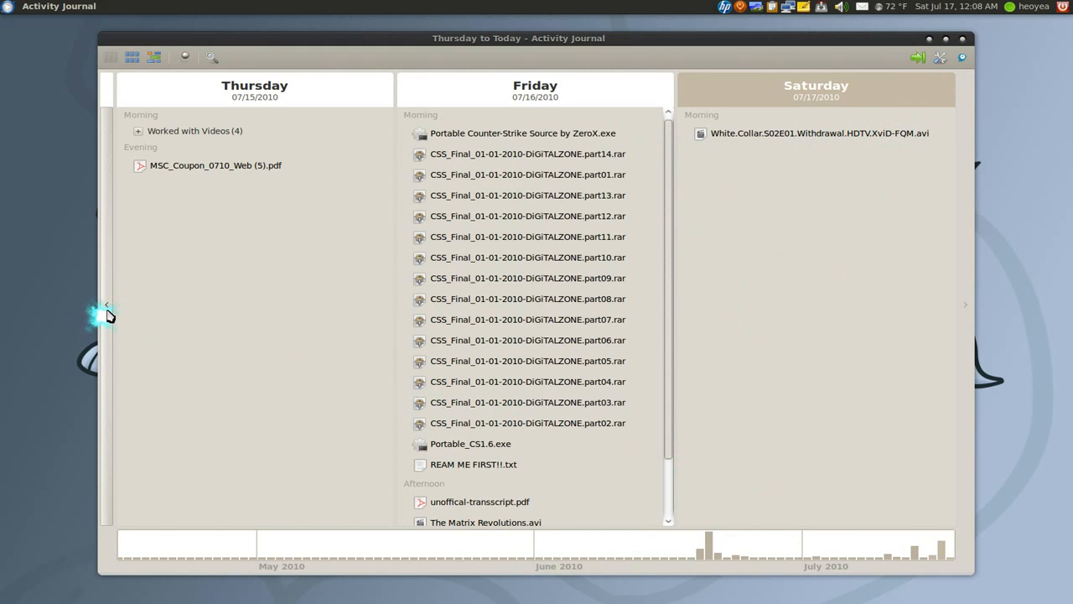
pyautogui.click(105, 304)
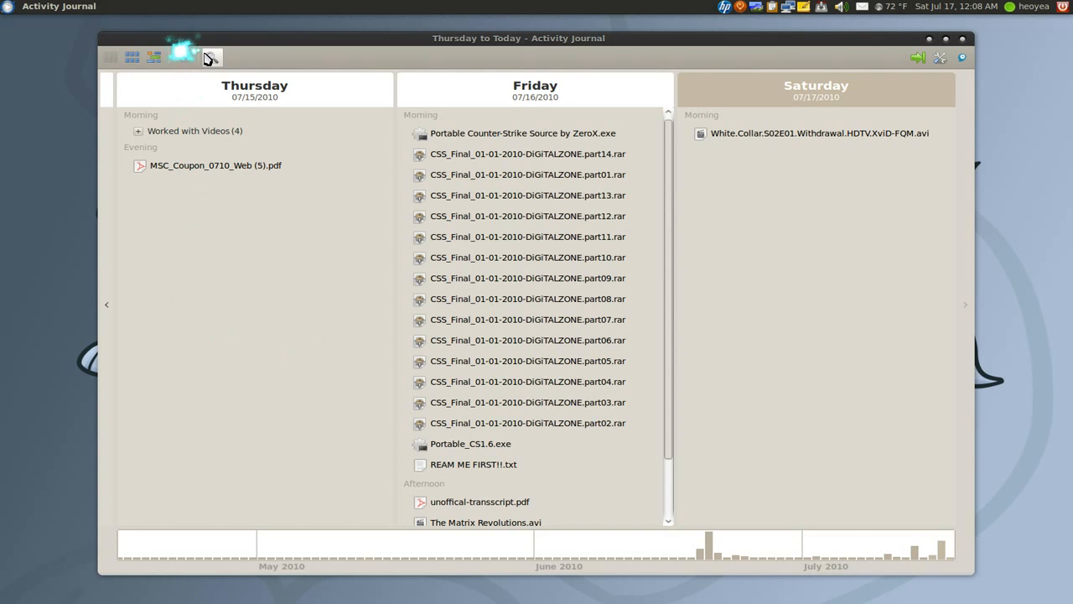
# Search activities for 'dual' and jump to the July days in the histogram.
pyautogui.click(211, 57)
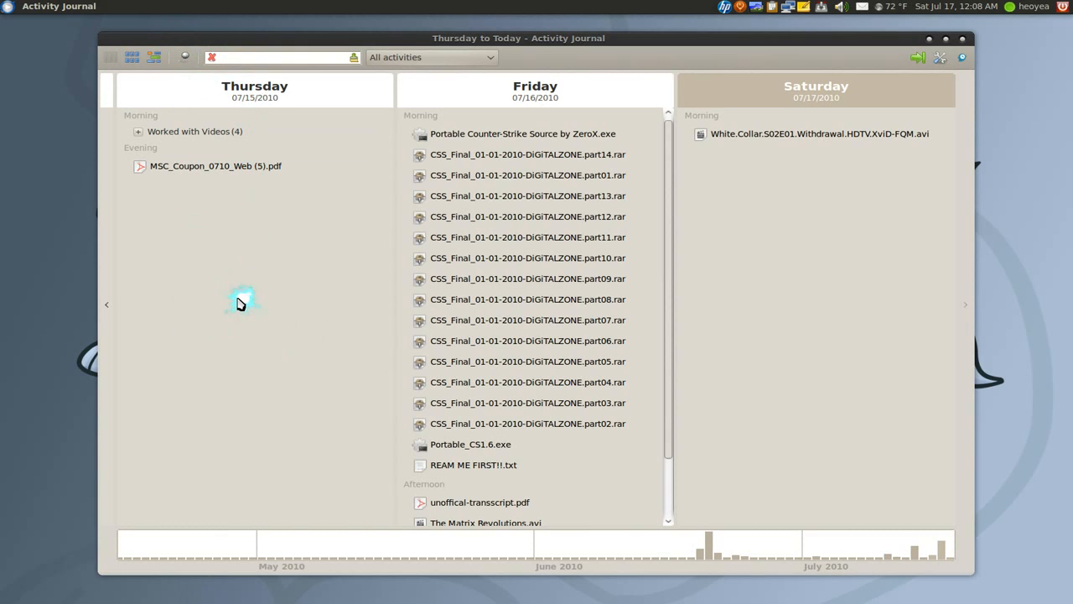
pyautogui.write('c')
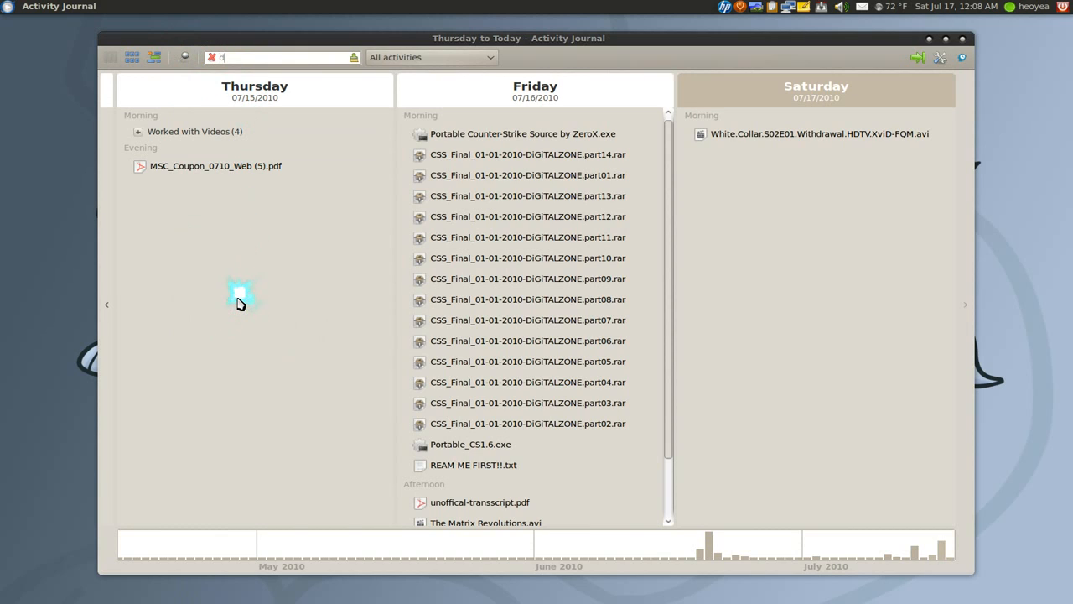
pyautogui.write('ual')
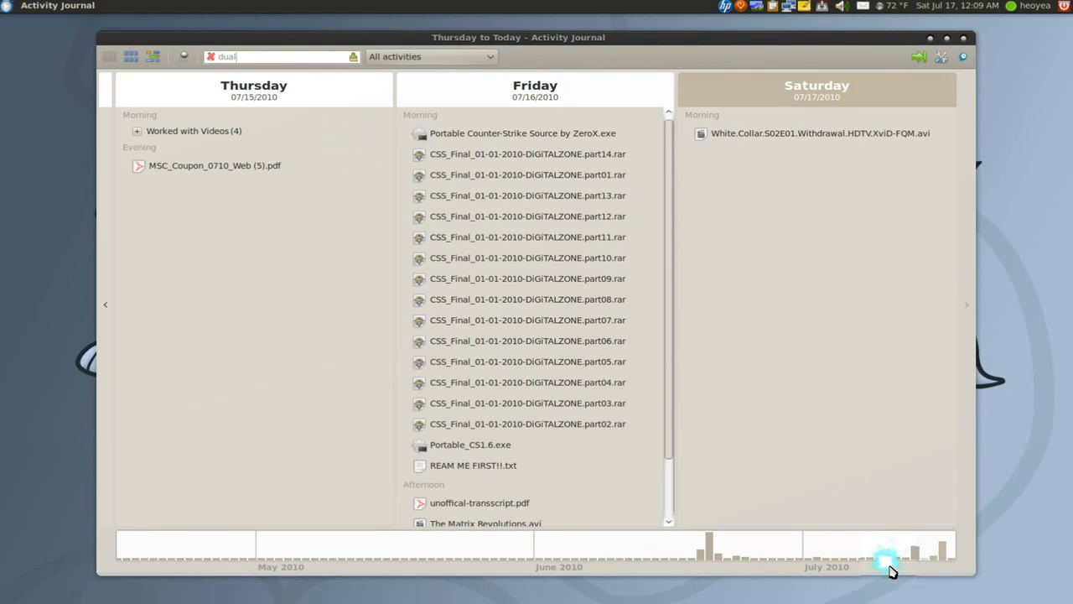
pyautogui.click(884, 557)
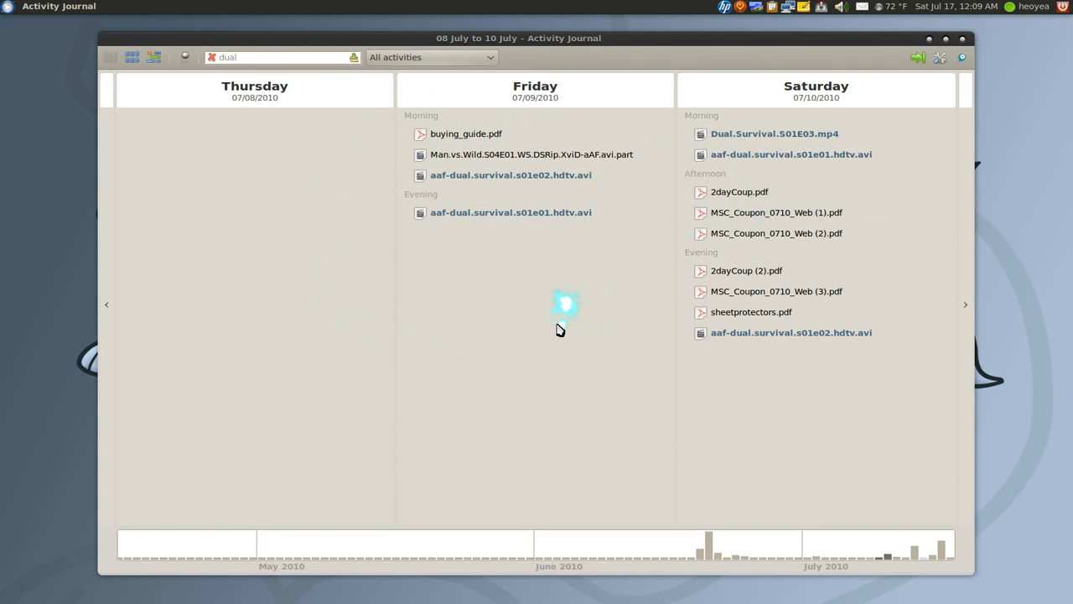
# Open and dismiss the All activities dropdown, leaving the search filter.
pyautogui.click(431, 57)
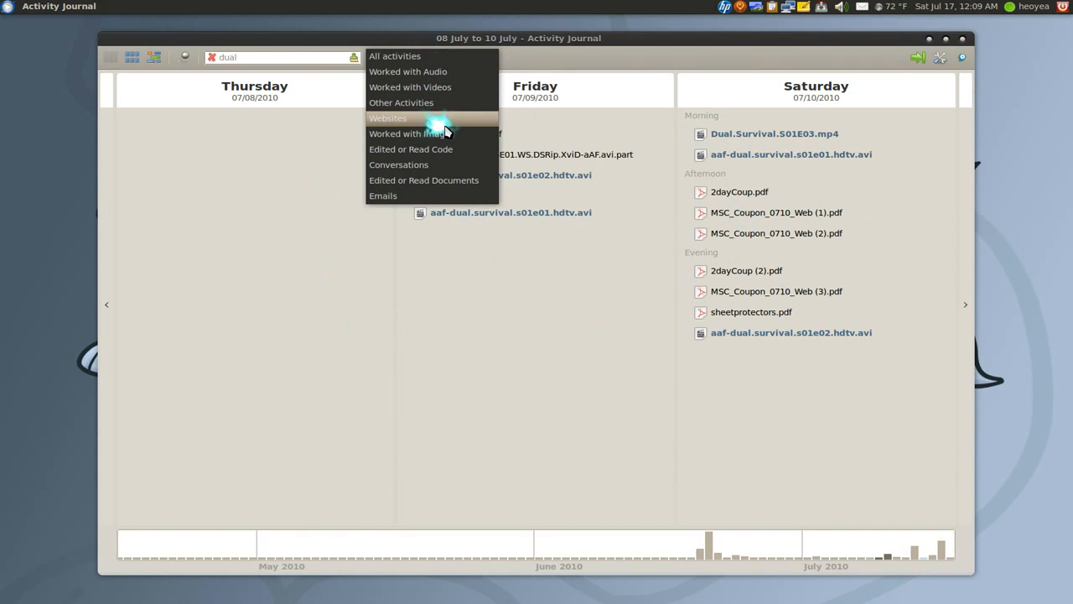
pyautogui.moveTo(440, 130)
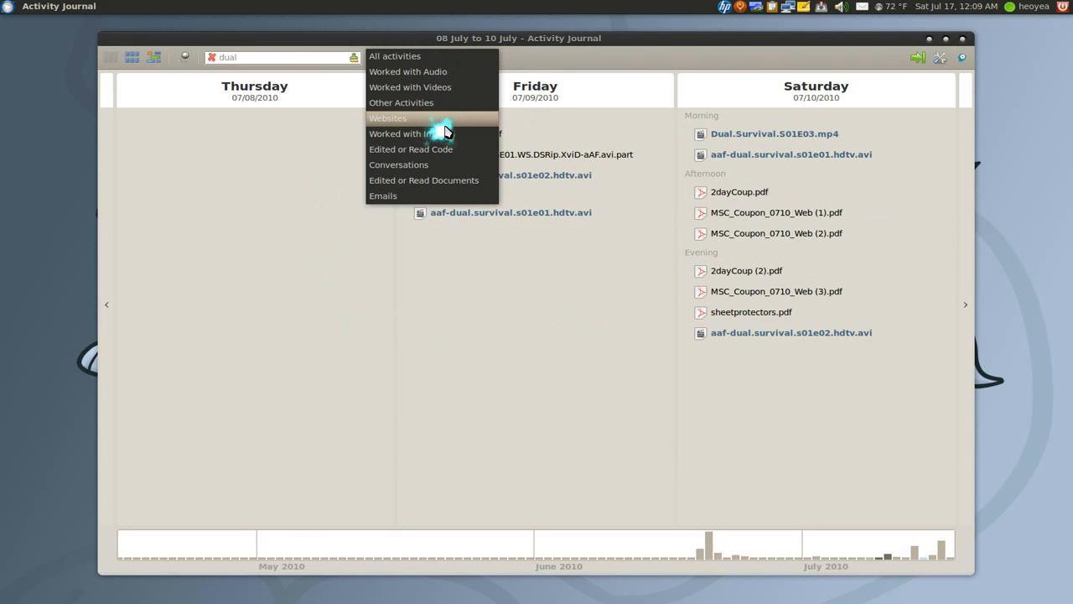
pyautogui.moveTo(526, 58)
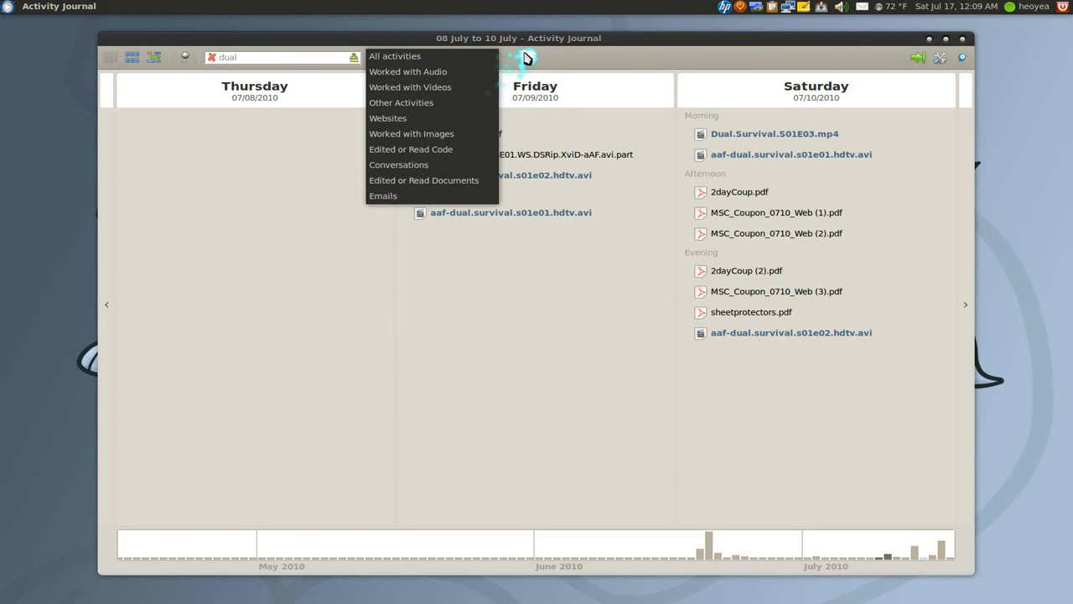
pyautogui.click(394, 56)
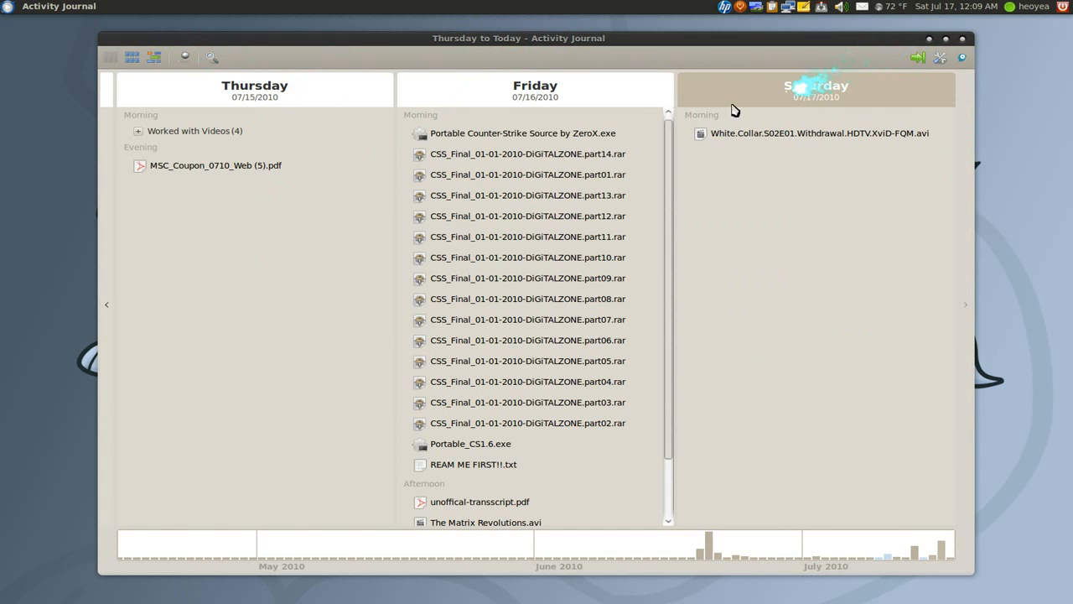
pyautogui.moveTo(184, 57)
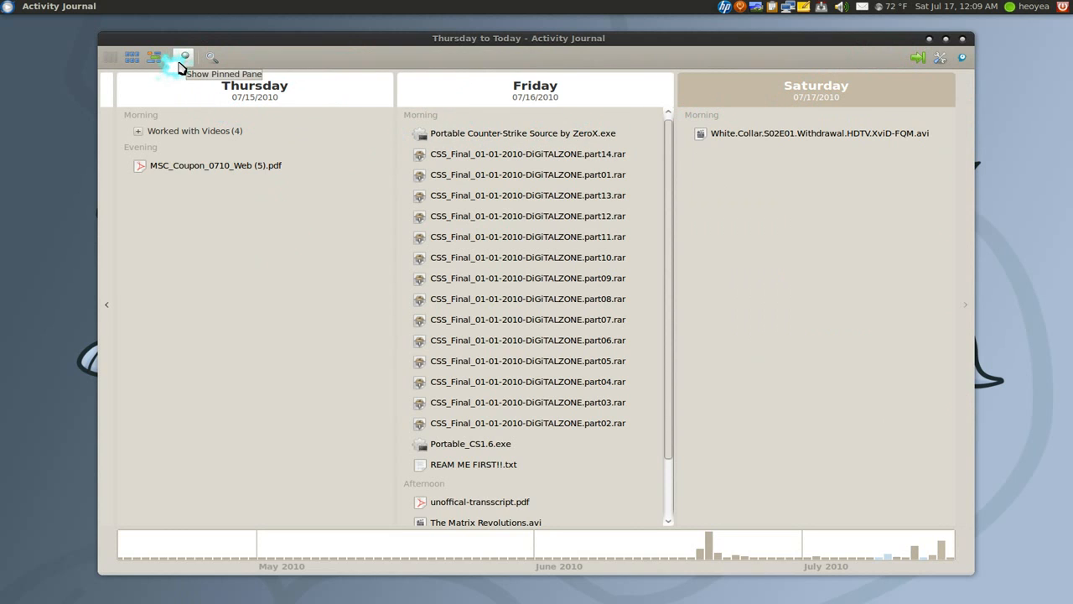
# Show the pinned items pane and drag the coupon PDF toward it.
pyautogui.click(185, 56)
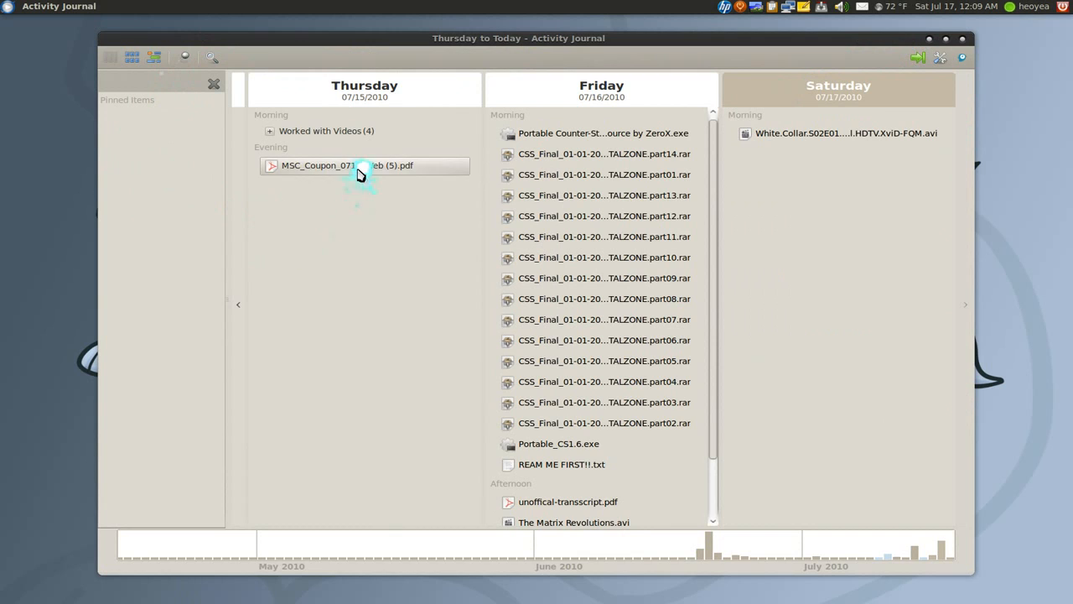
pyautogui.moveTo(364, 165); pyautogui.dragTo(151, 118)
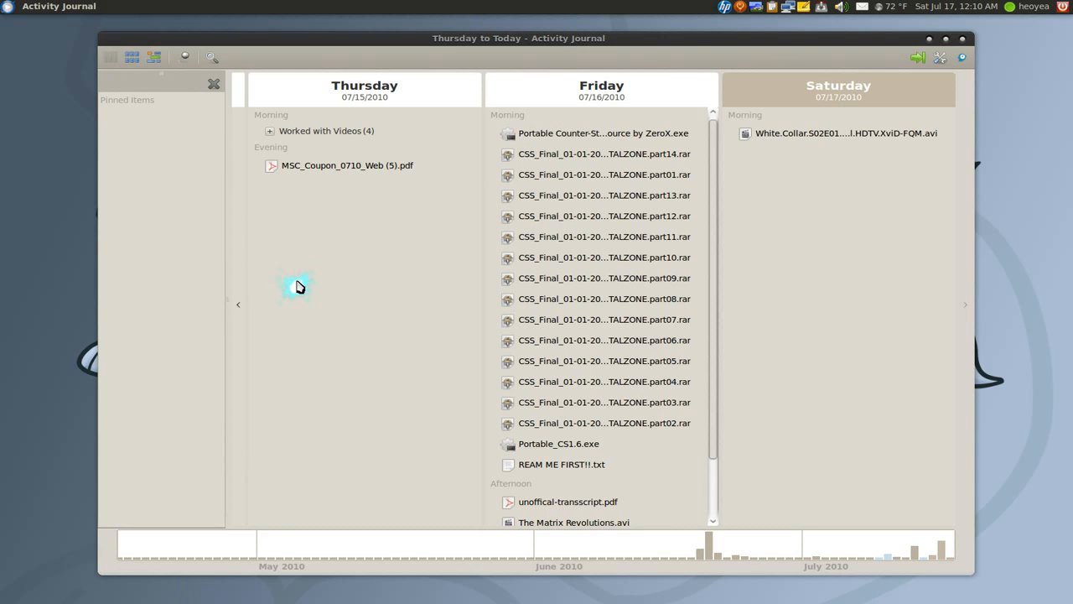
pyautogui.moveTo(350, 288)
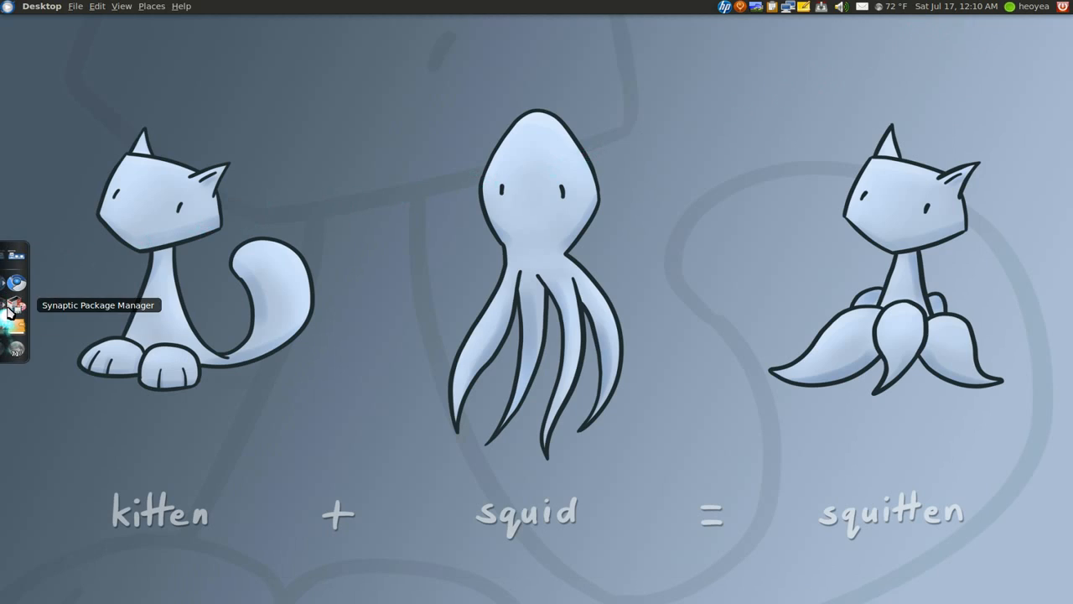
pyautogui.click(15, 304)
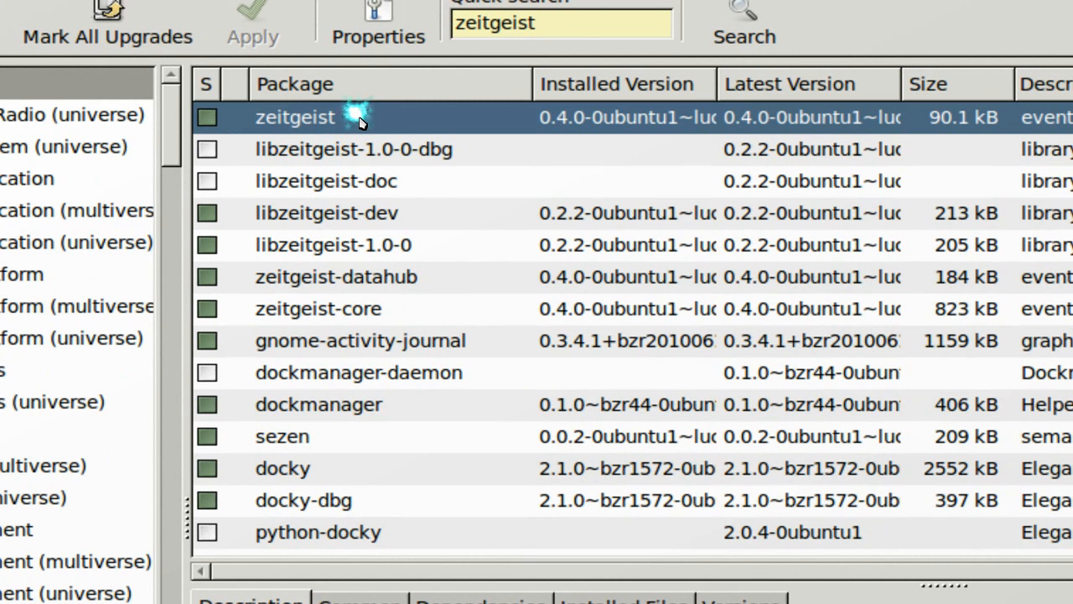
pyautogui.scroll(-3)
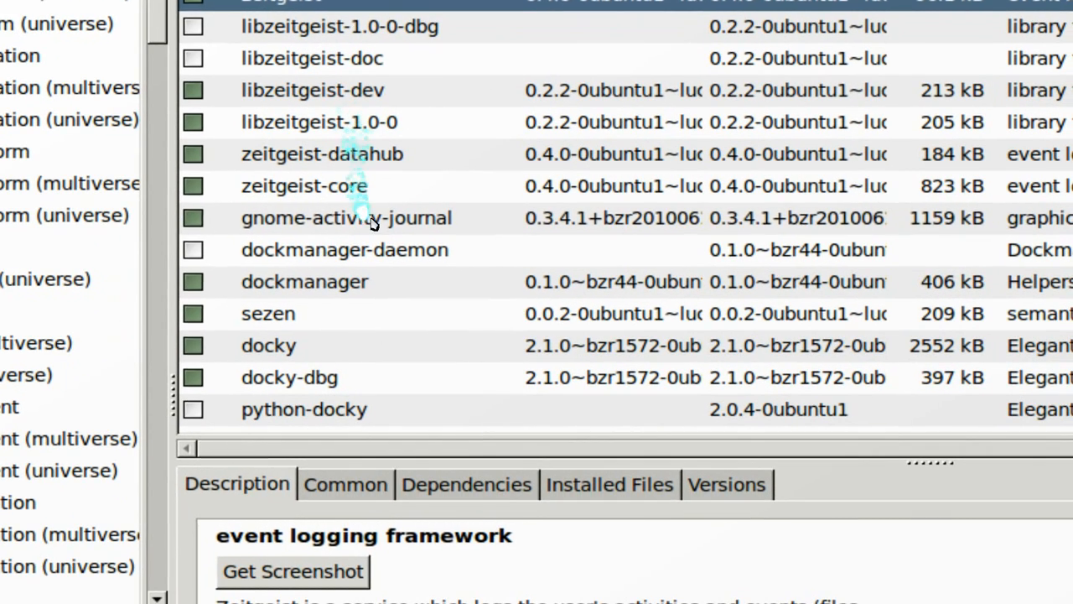
pyautogui.click(345, 217)
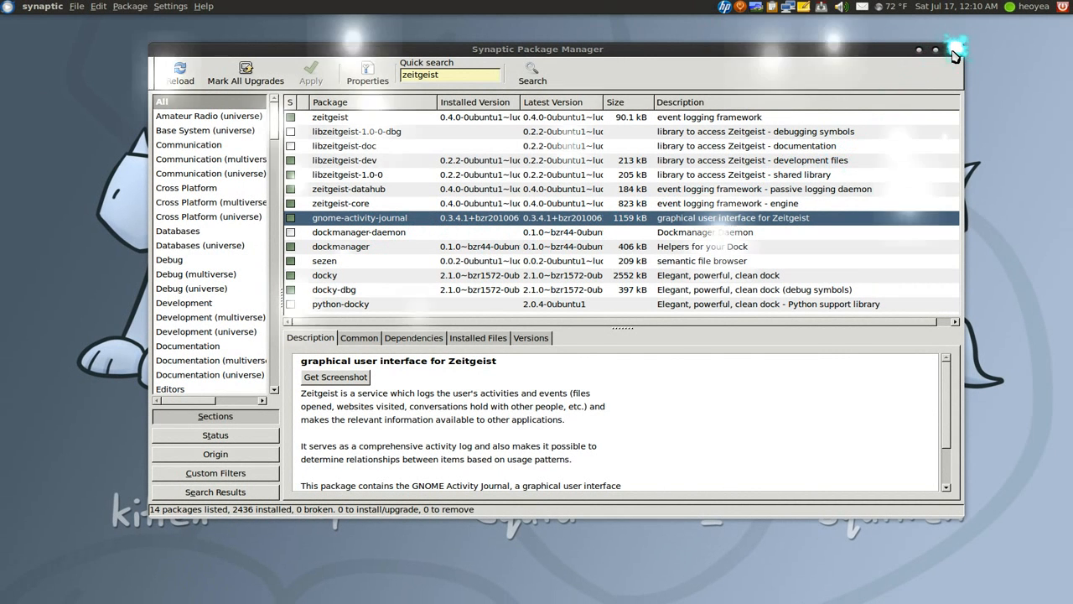
pyautogui.click(955, 48)
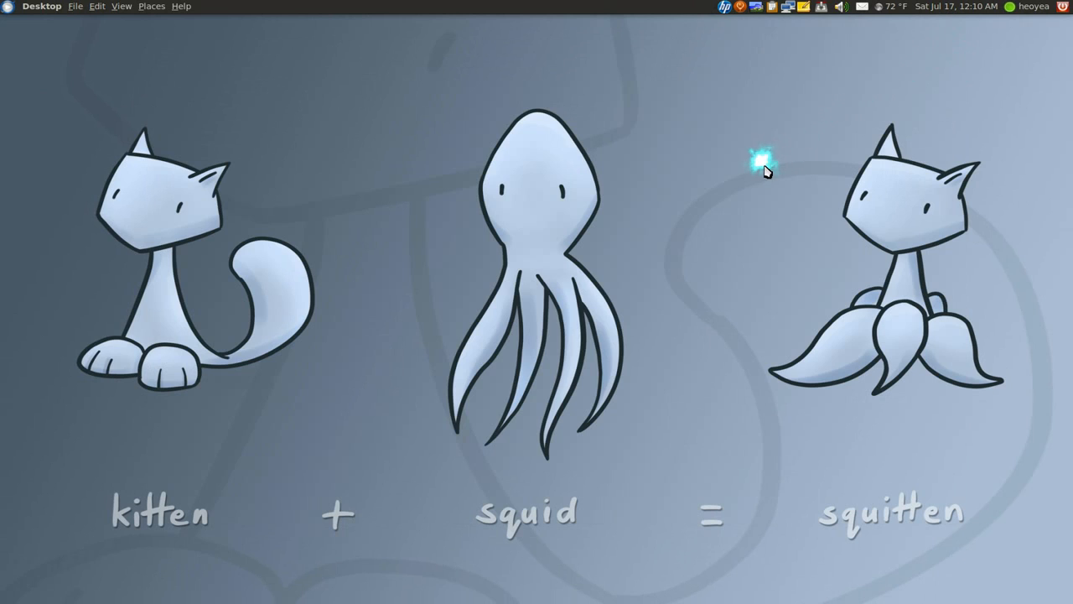